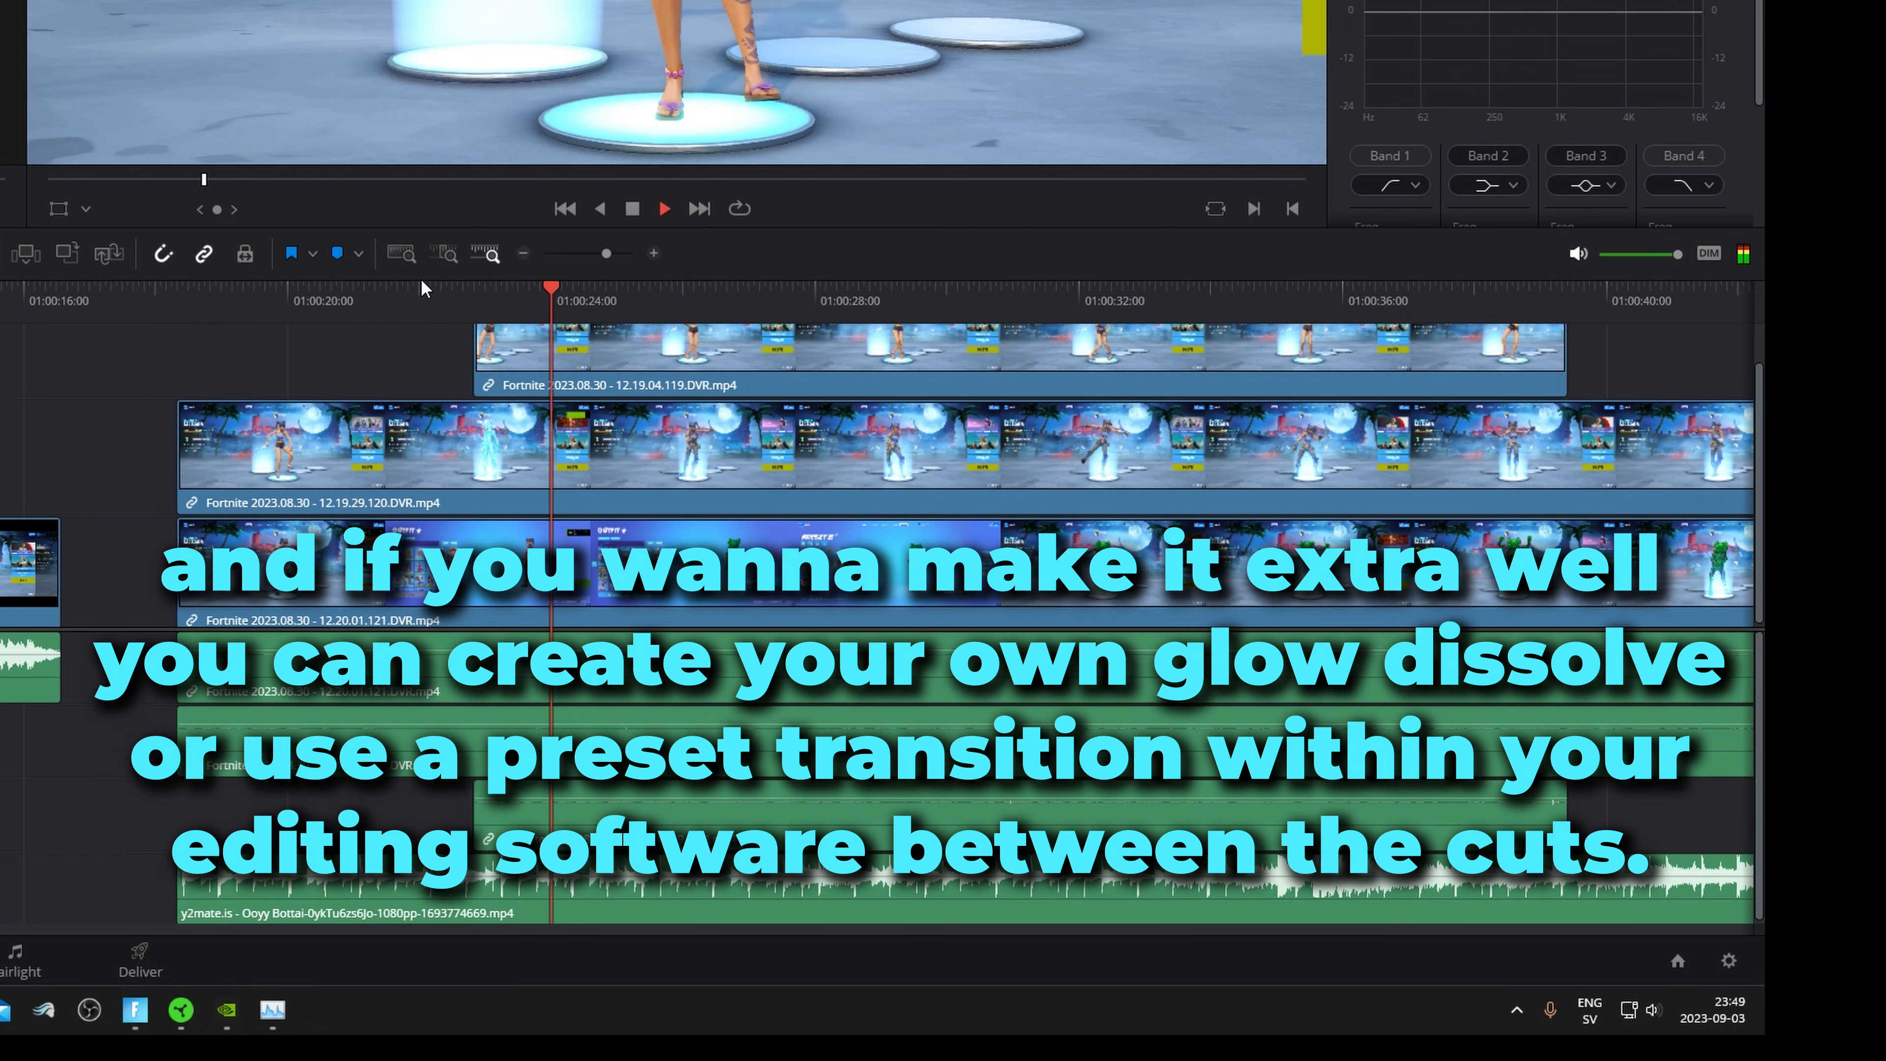
- Stop playback and park the playhead at the start of the stacked Fortnite clips (~01:00:19)
click(178, 300)
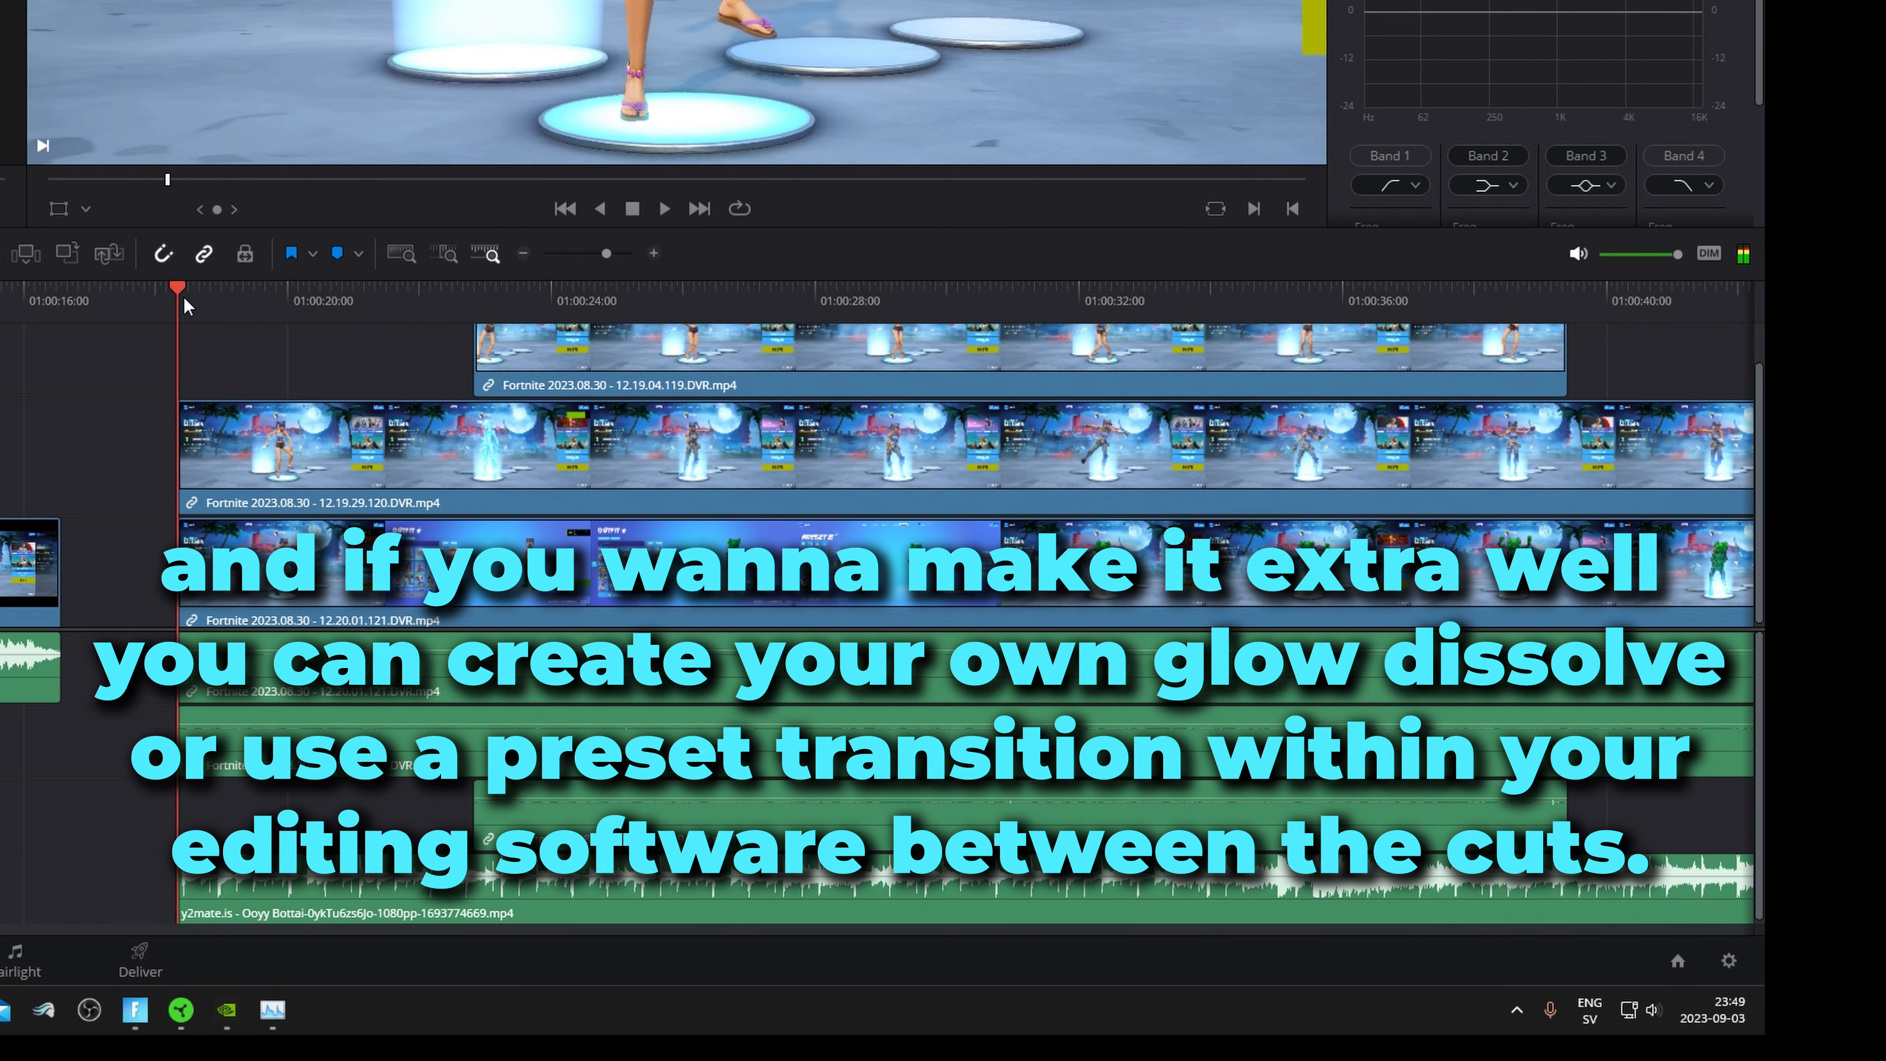